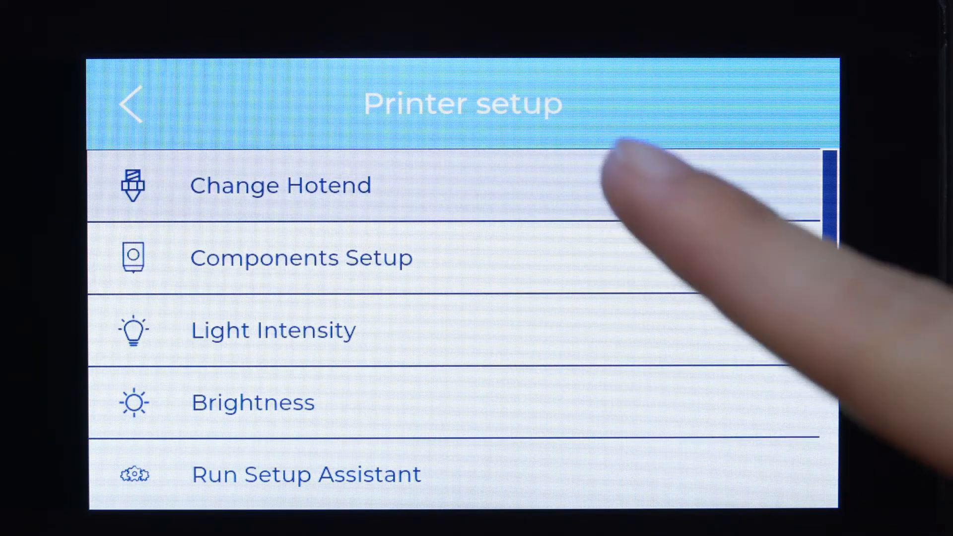
# Start the left hotend change and unload its filament, reaching the cool-down warning.
pyautogui.click(280, 185)
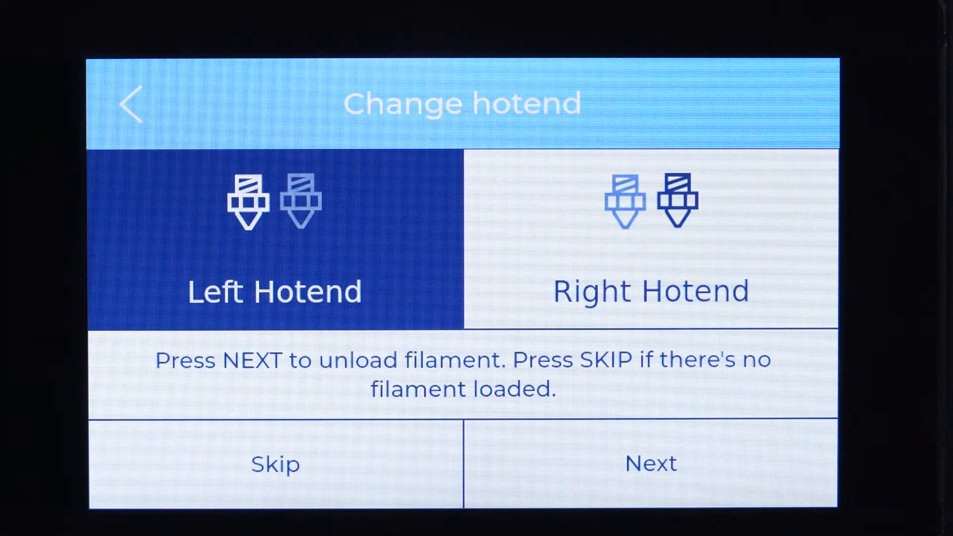
pyautogui.click(650, 463)
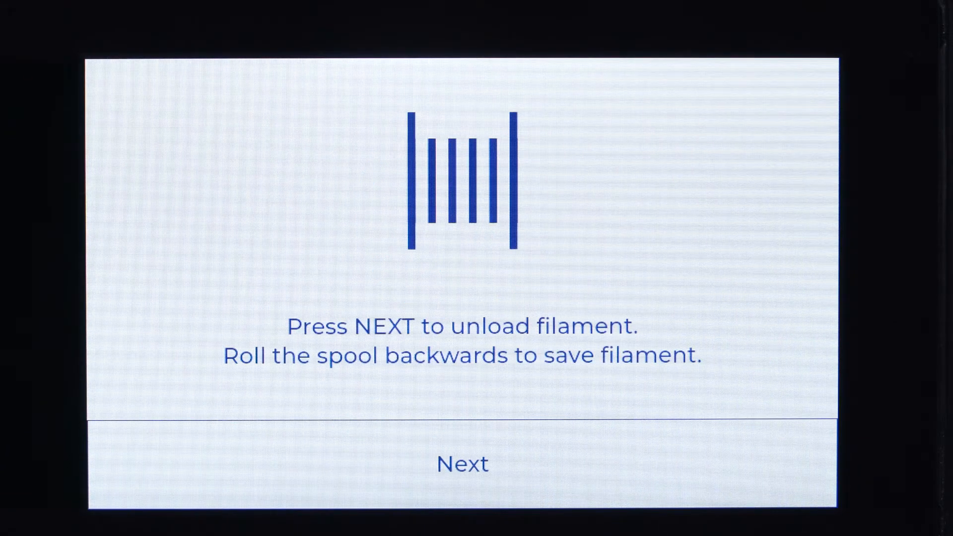
pyautogui.click(463, 463)
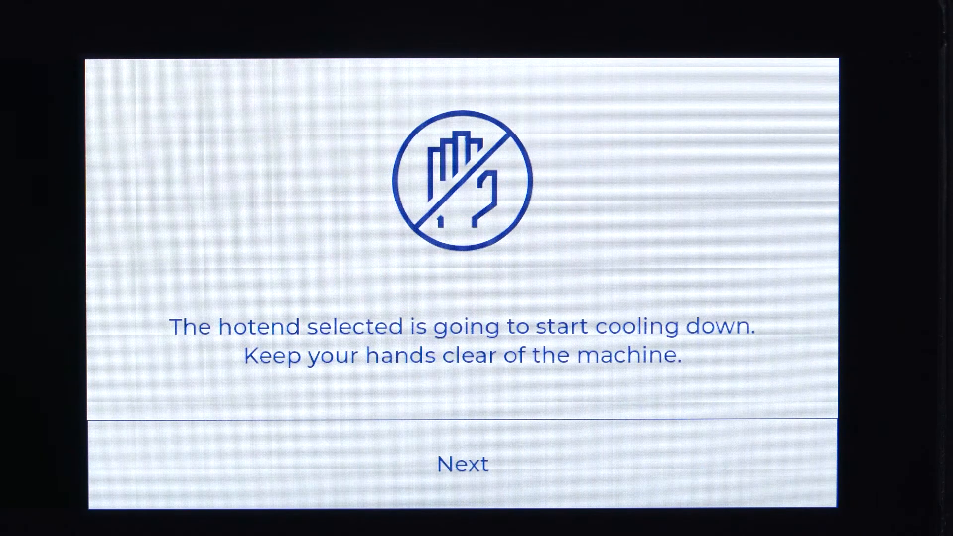
pyautogui.click(463, 462)
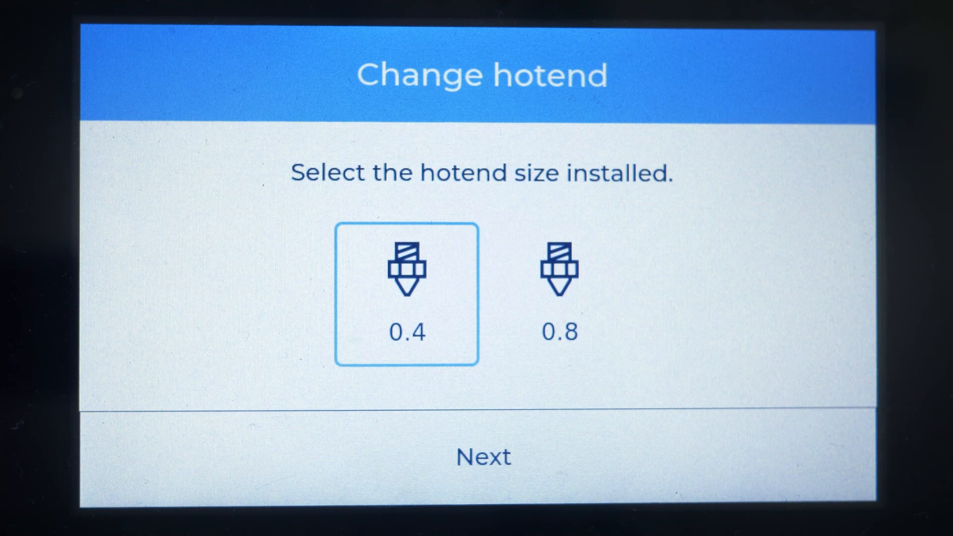
# Confirm 0.4 as the installed hotend size to show load, autotune, calibration and print steps.
pyautogui.click(483, 457)
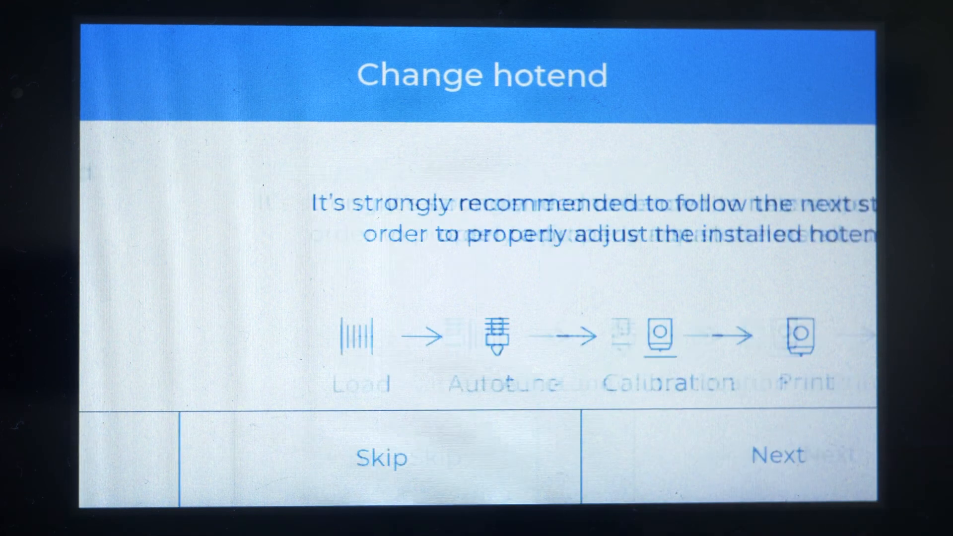